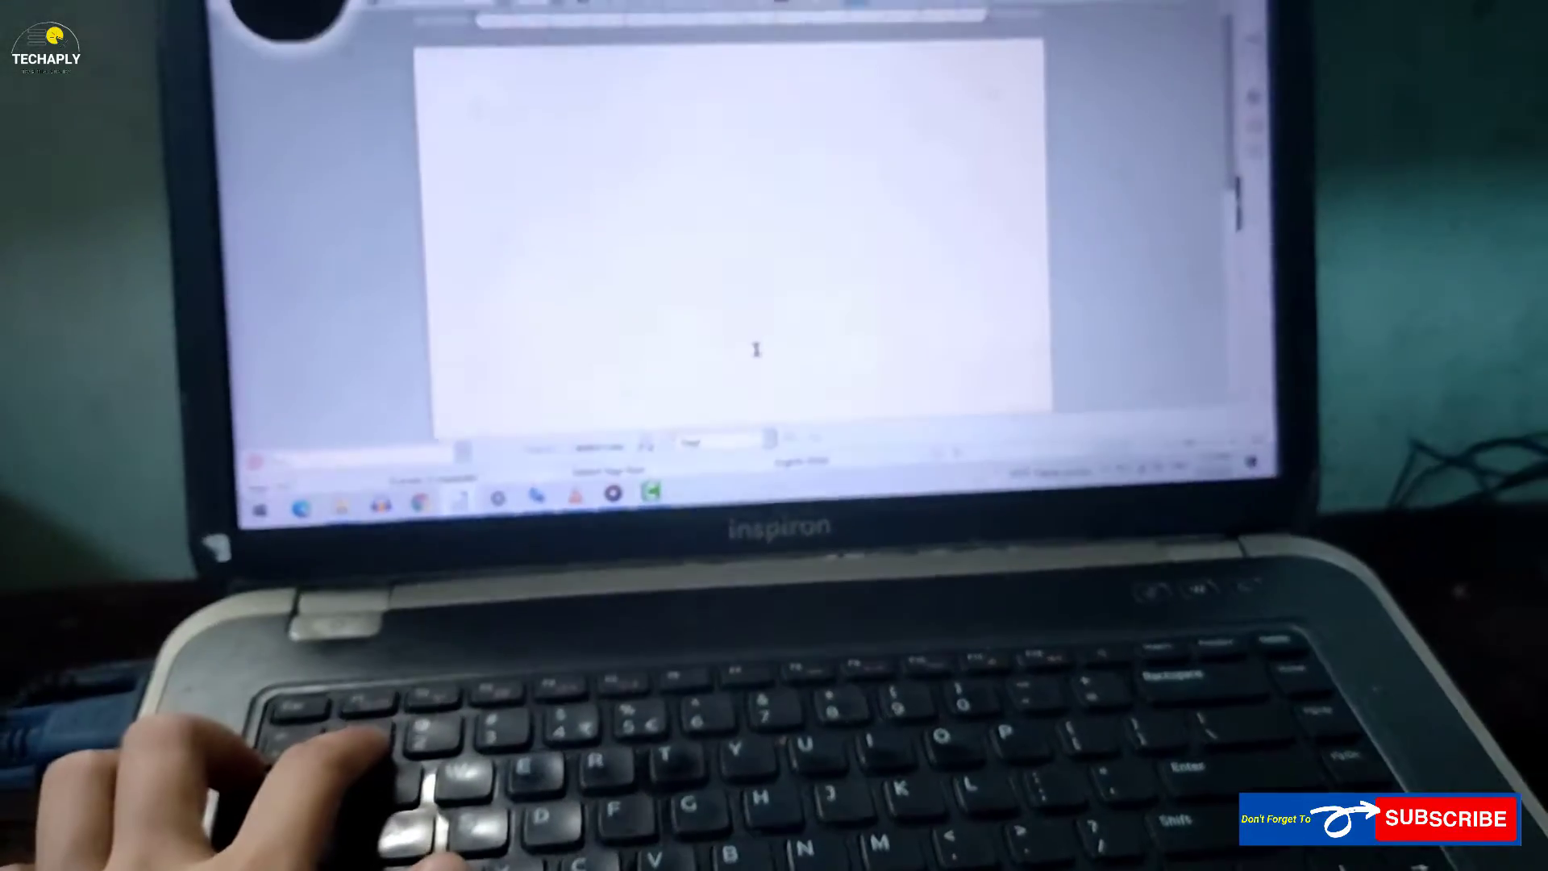
Dismiss the lock screen and start the On-Screen Keyboard from the Ease of Access menu.
key(ctrl+f)
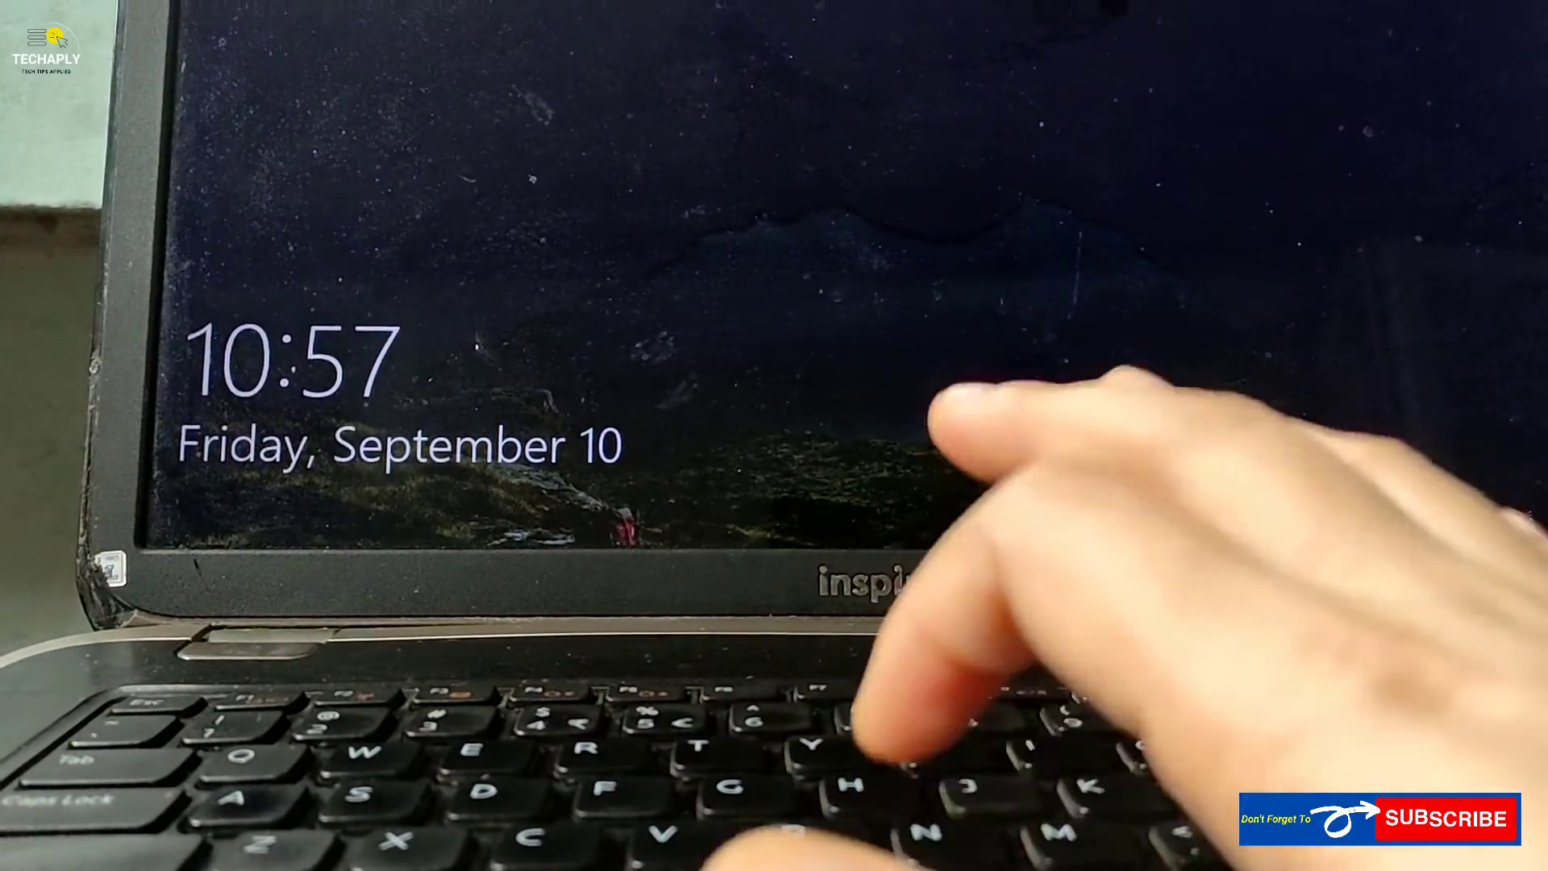
key(enter)
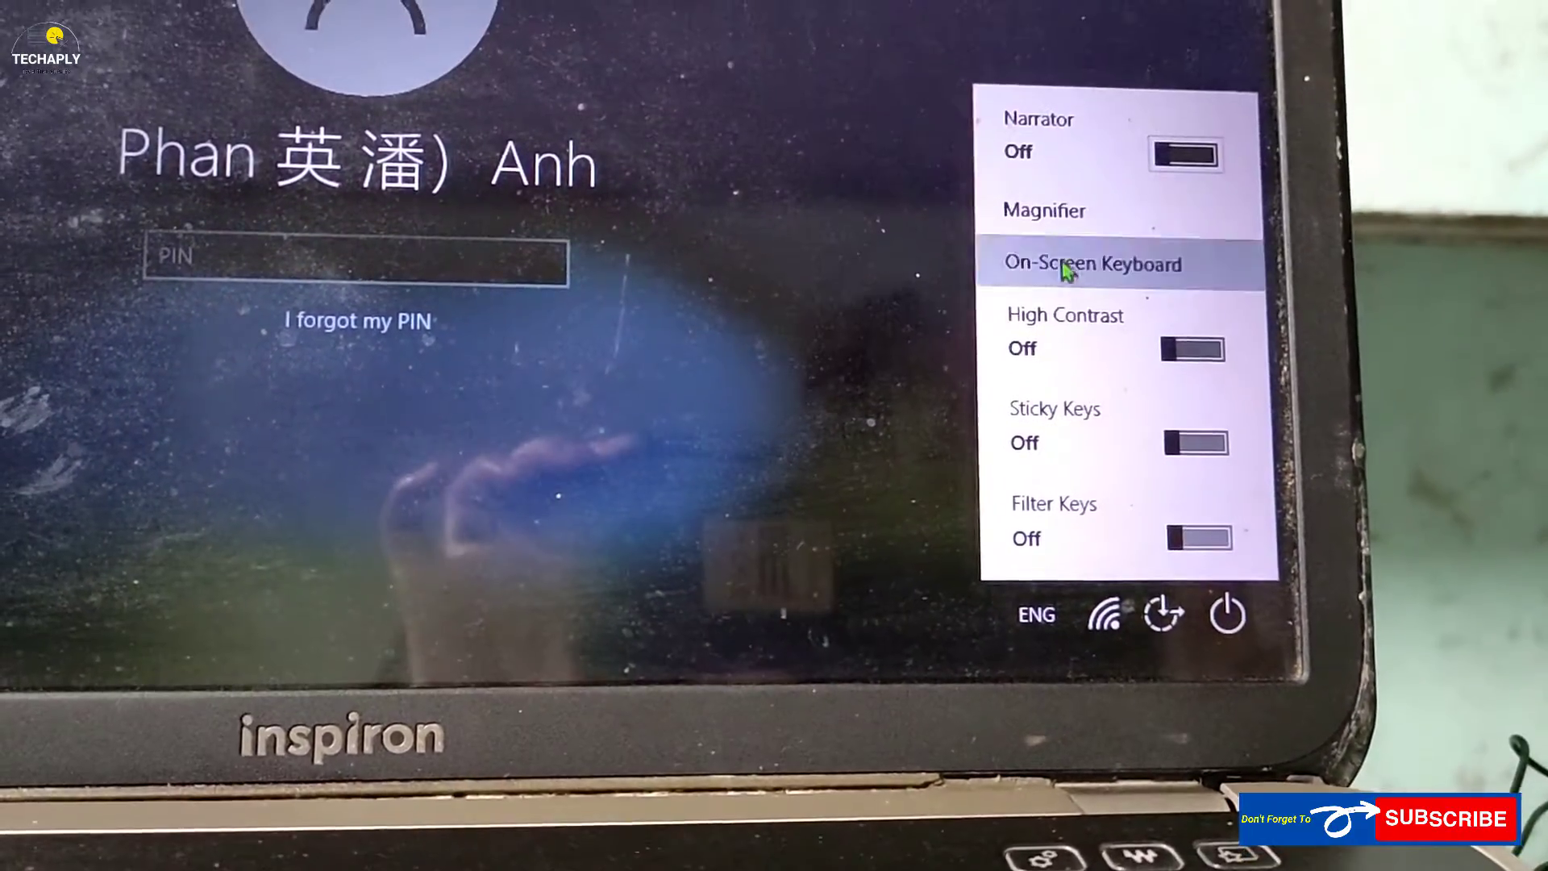
click(1072, 265)
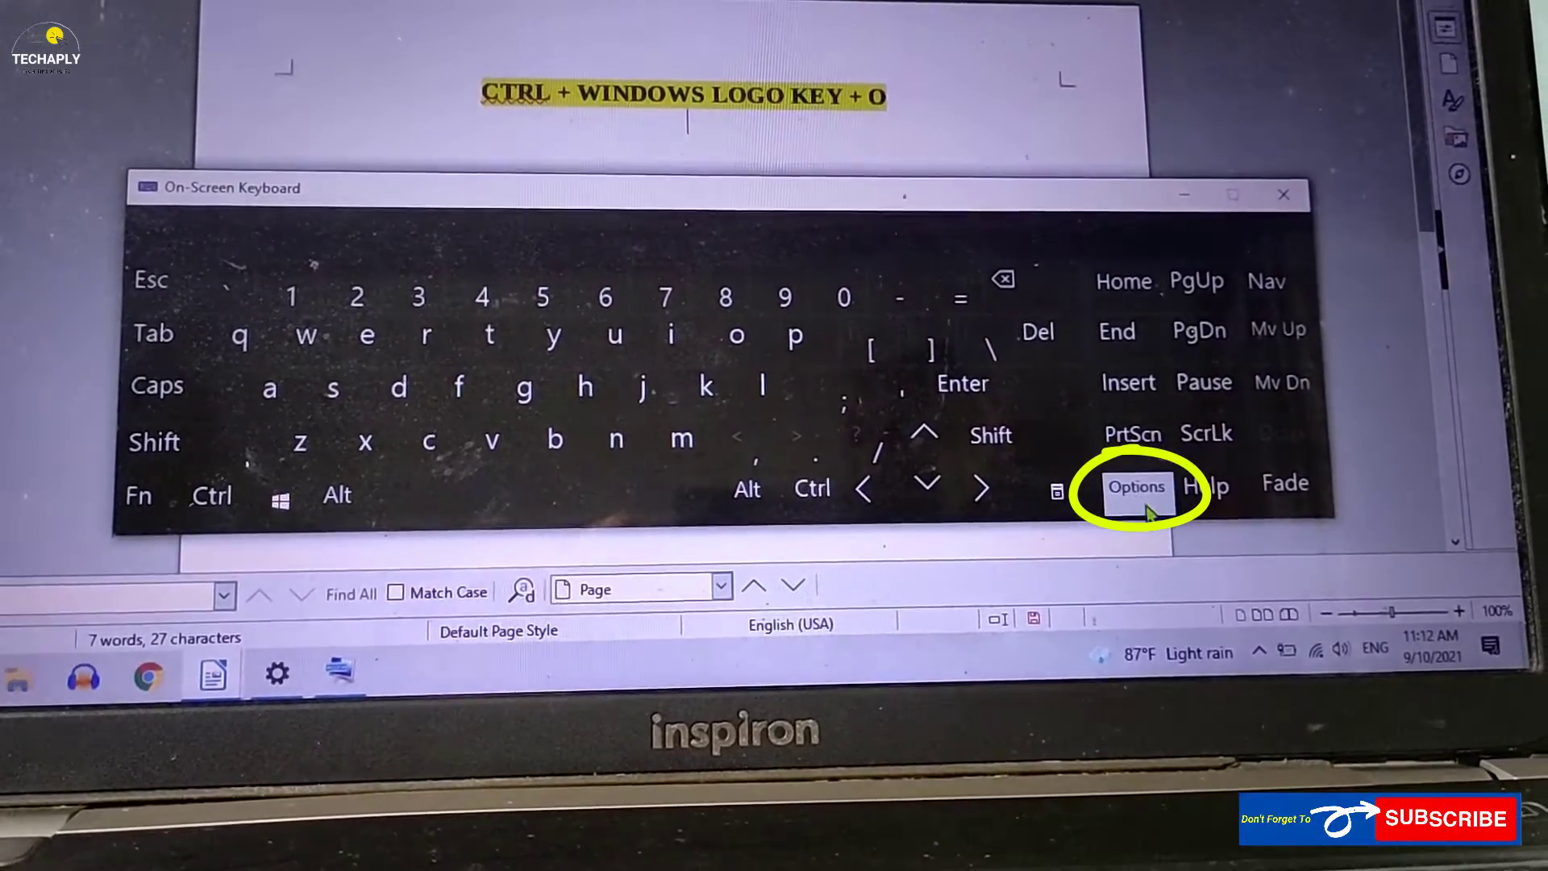
Enable 'Turn on numeric key pad' in the keyboard's Options so the keypad appears.
click(1135, 487)
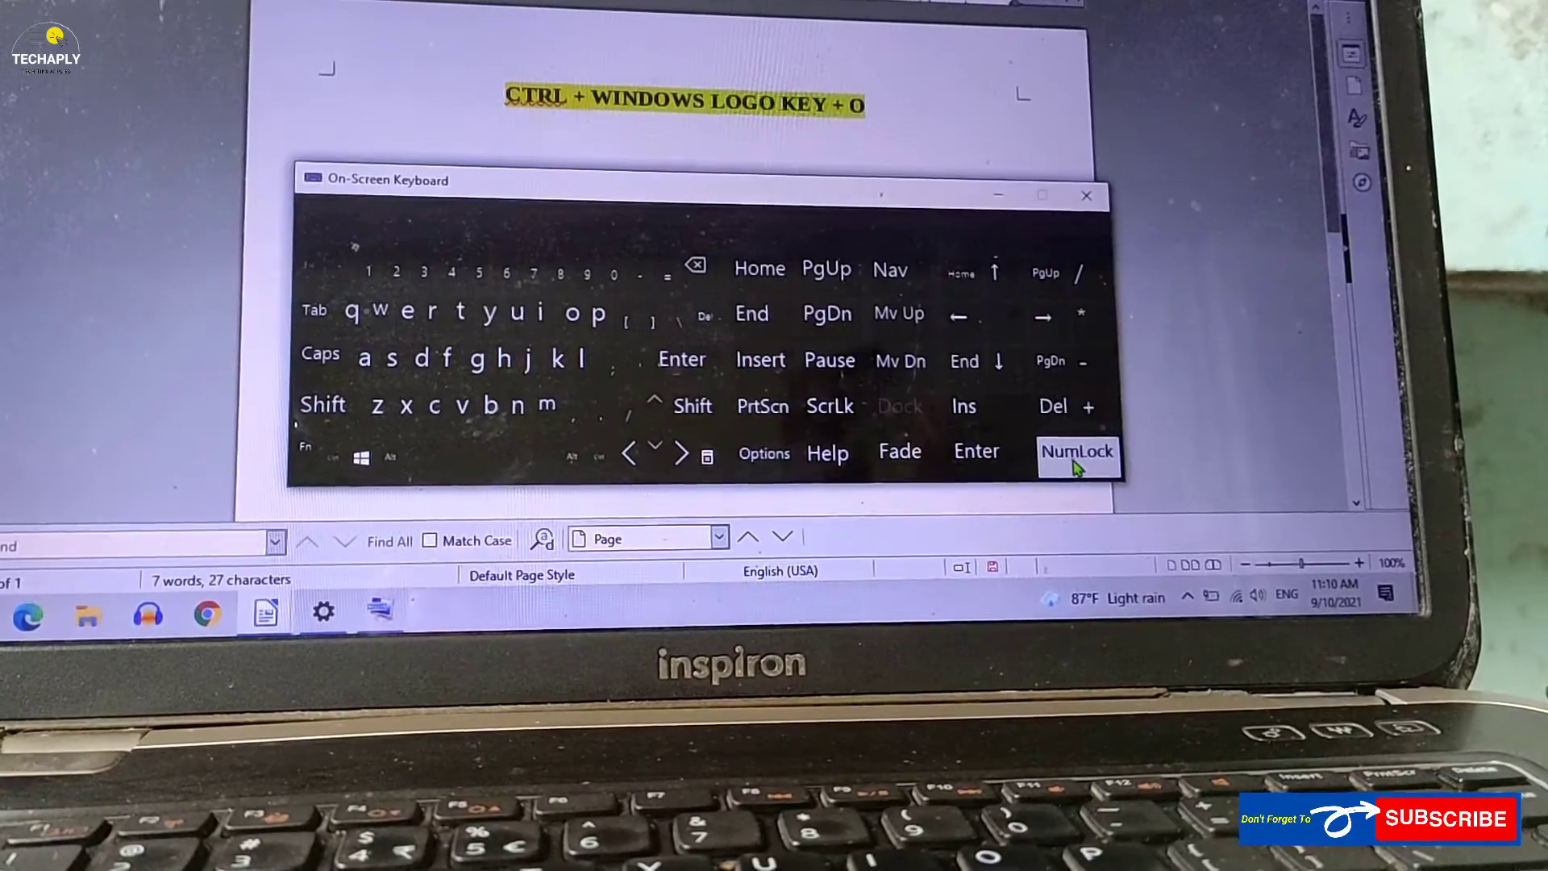
click(1077, 451)
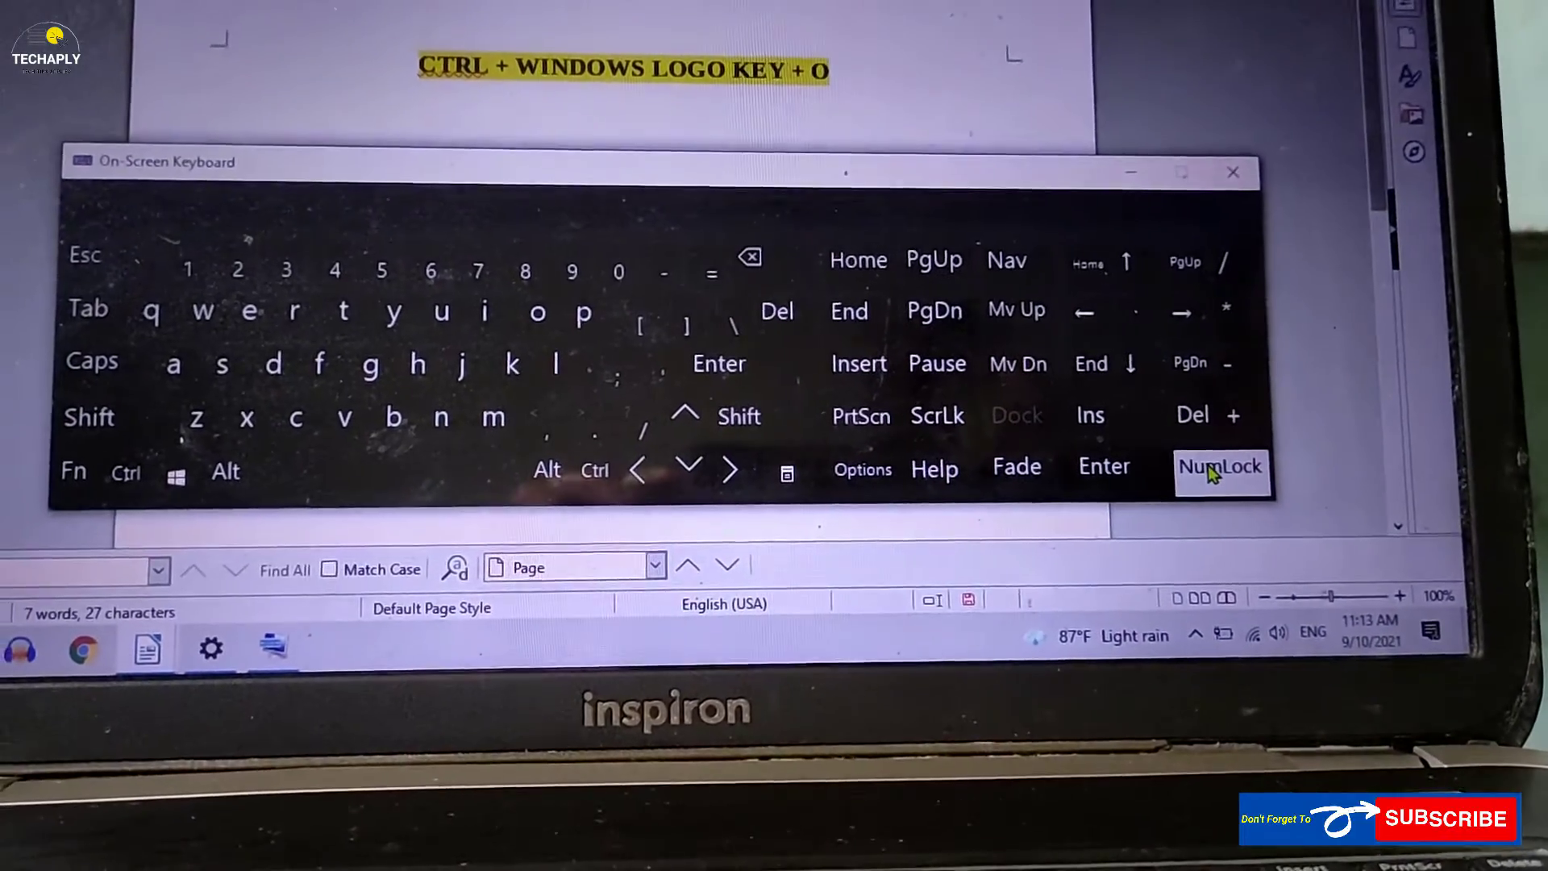
Turn NumLock on so the keypad shows digits 0–9 instead of navigation keys.
click(1222, 467)
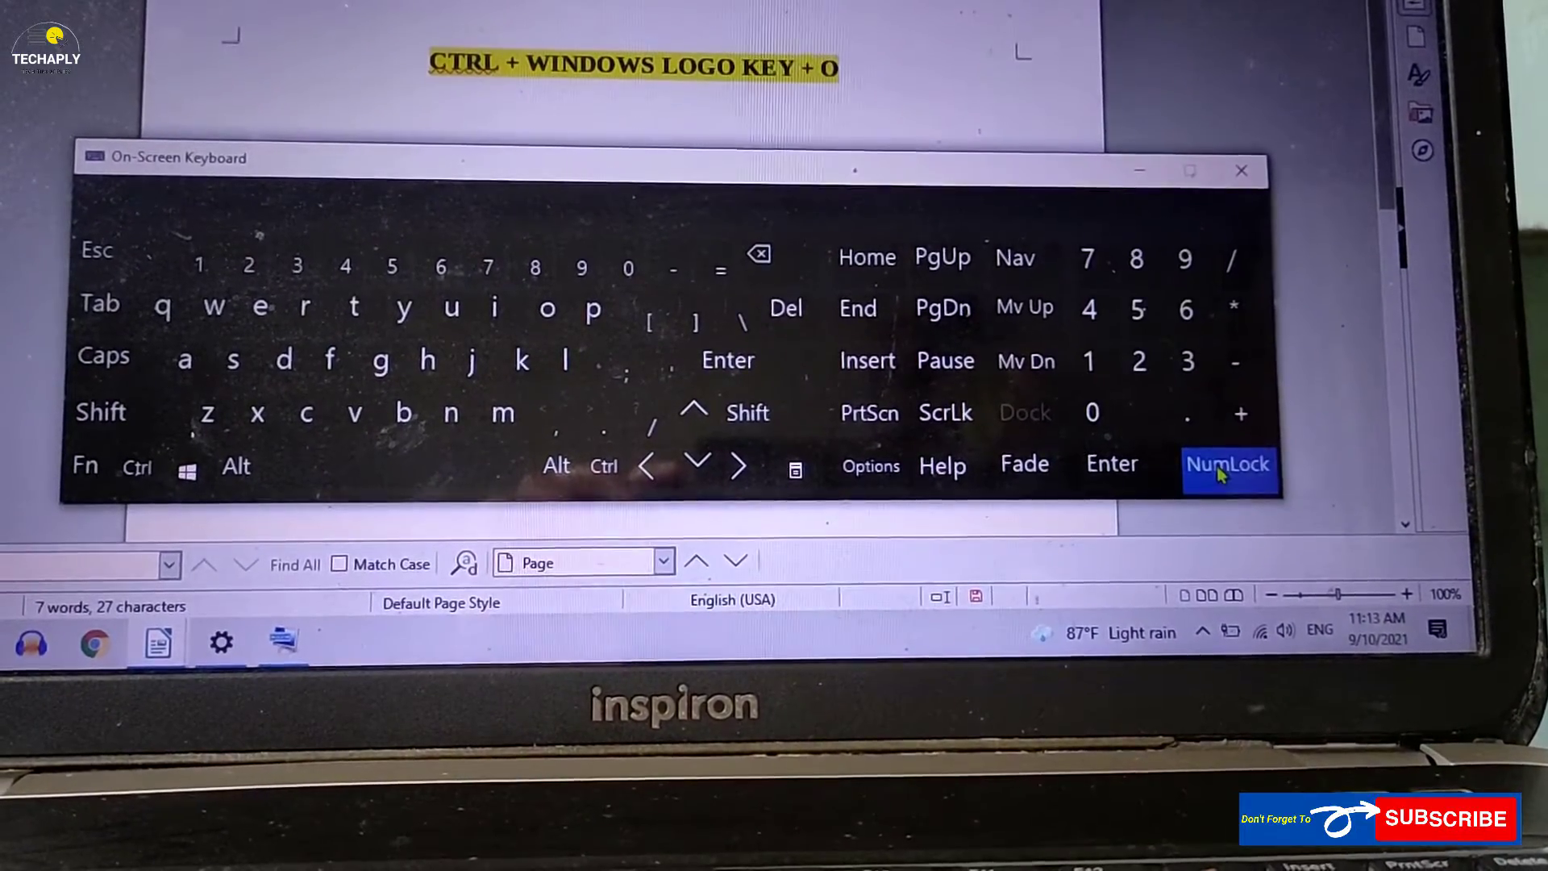